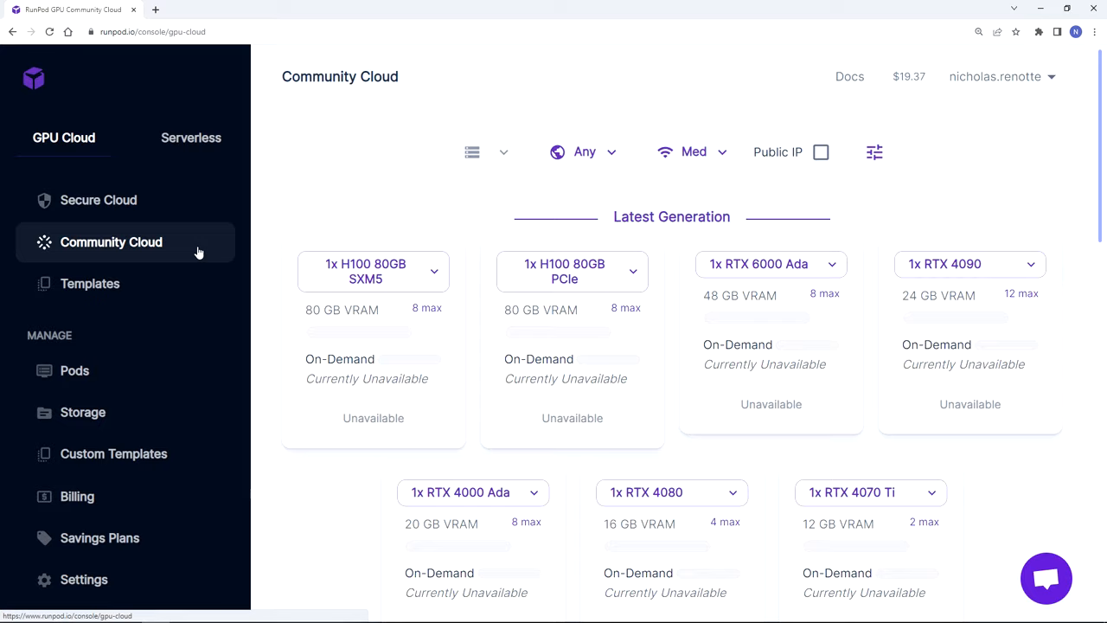
# Go to the Pods list and bring up the connection options for the running A100 PyTorch pod
pyautogui.click(75, 370)
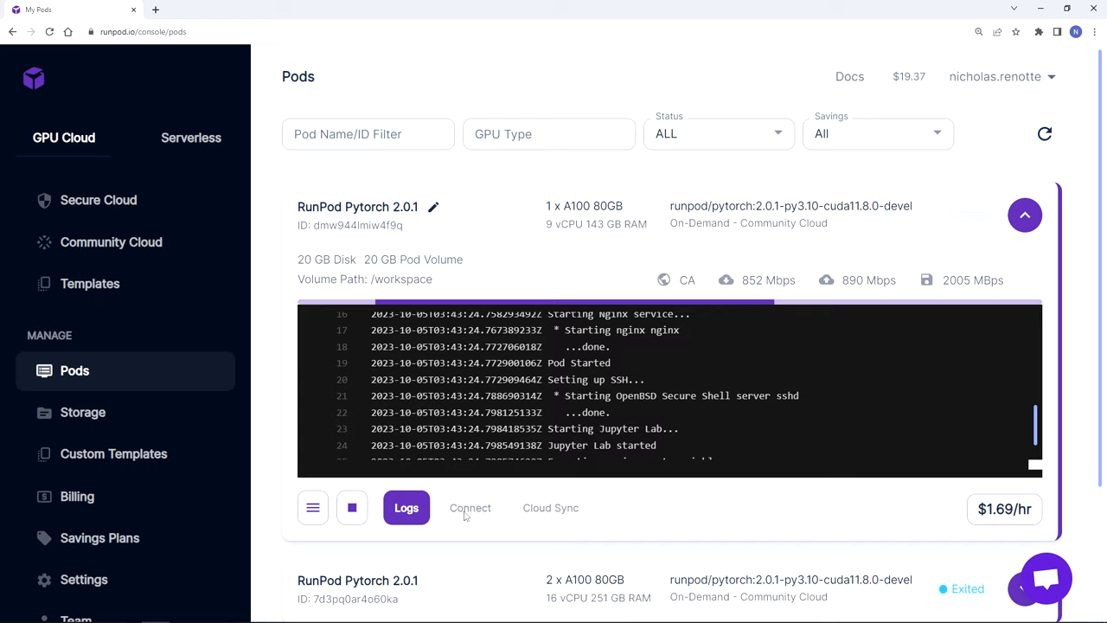
pyautogui.click(470, 509)
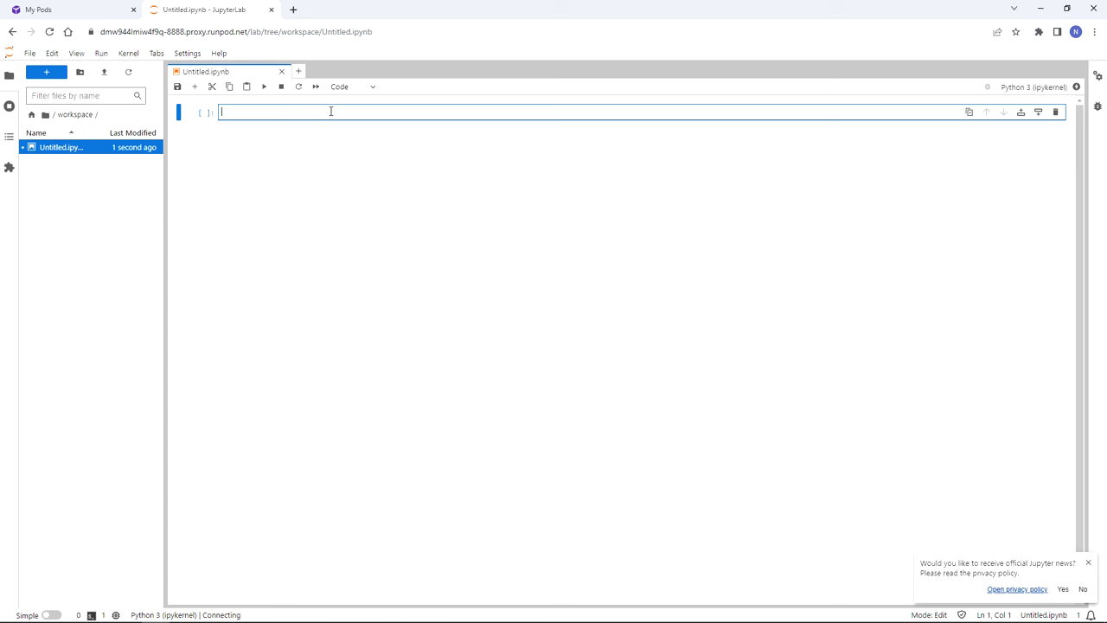